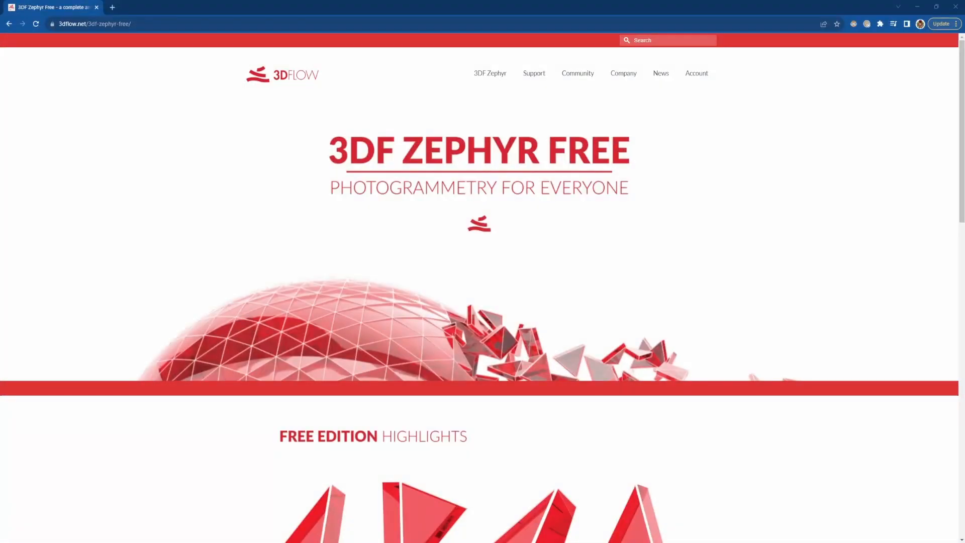
- Download the 3DF Zephyr Free installer from the U.S. mirror and save it to Downloads
{"action": "scroll", "scroll_direction": "down", "scroll_amount": 3}
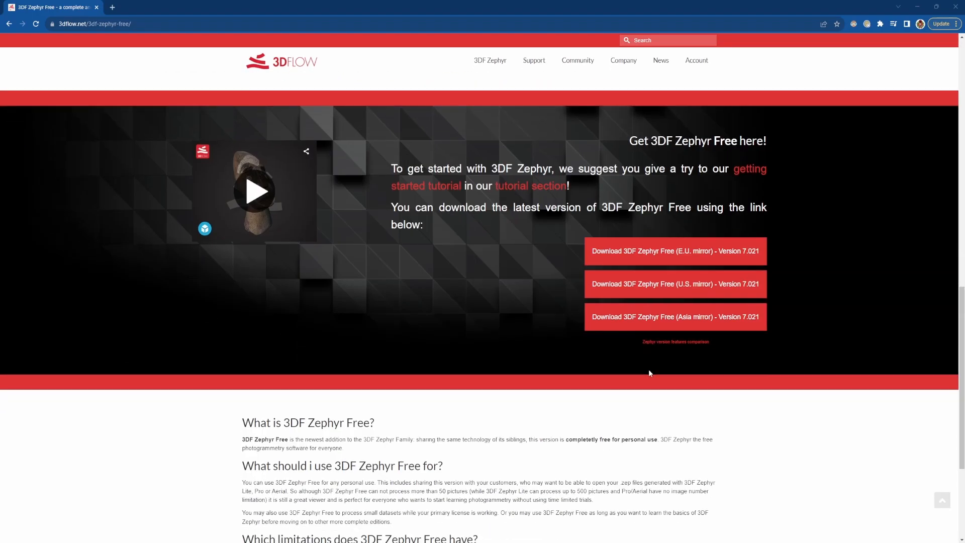
{"action": "left_click", "coordinate": [675, 283]}
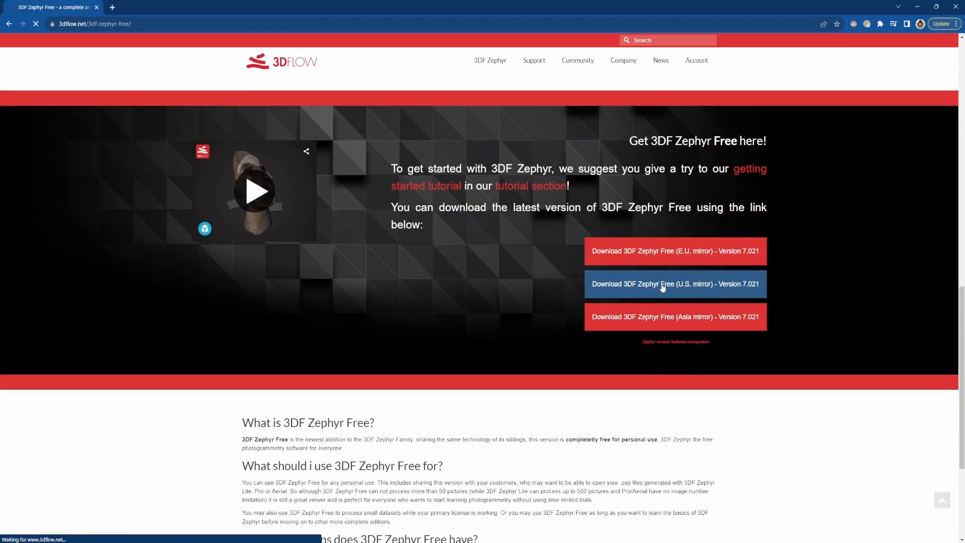
{"action": "left_click", "coordinate": [675, 284]}
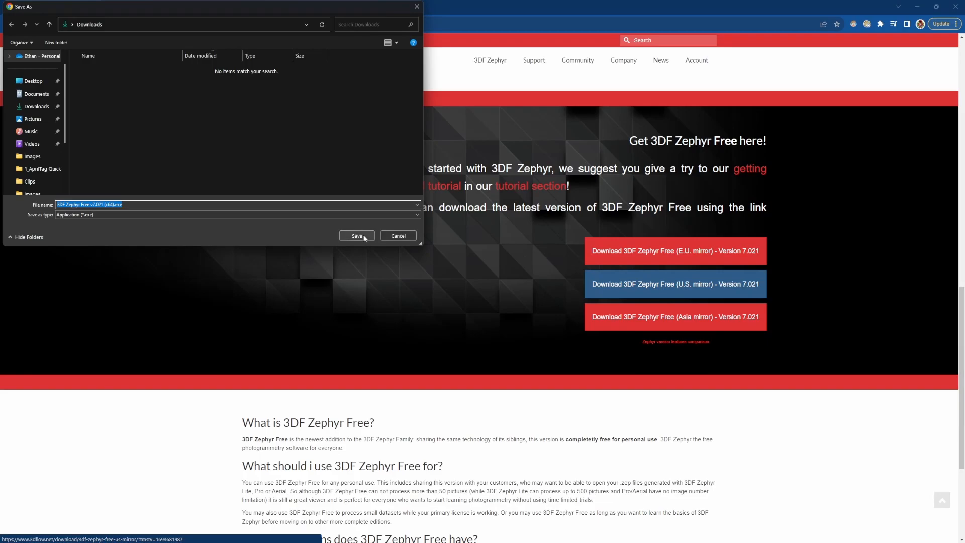
{"action": "left_click", "coordinate": [356, 235]}
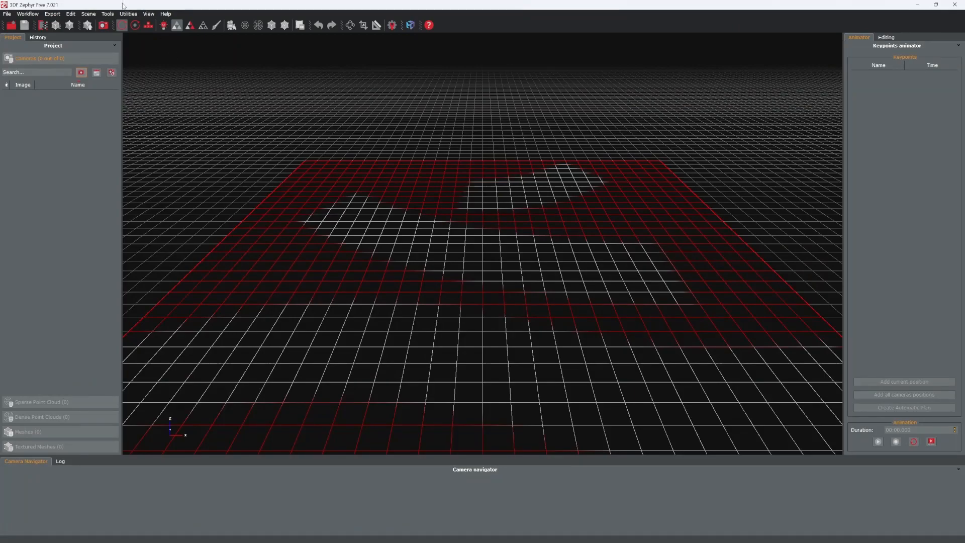
- Launch the Camera Calibration wizard from Utilities > Images
{"action": "left_click", "coordinate": [128, 13]}
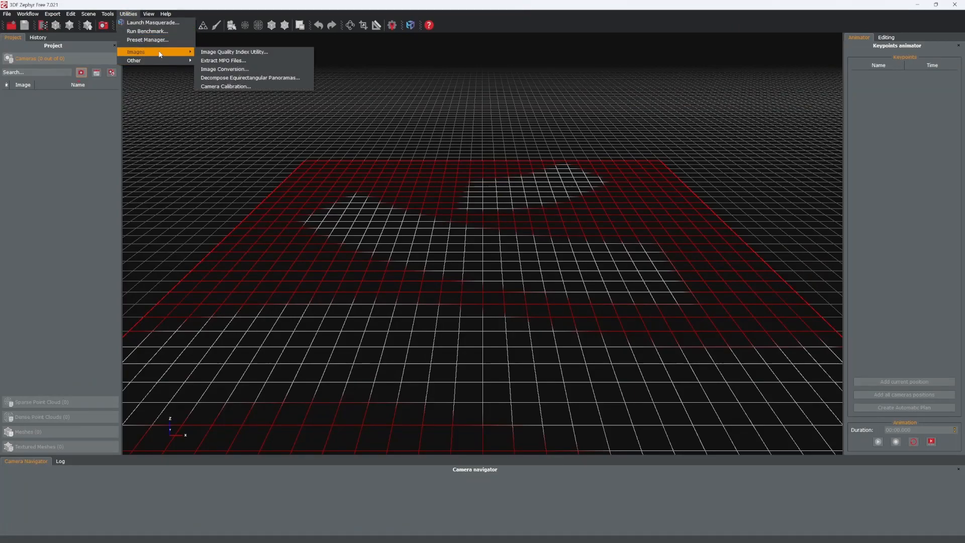
{"action": "left_click", "coordinate": [225, 86]}
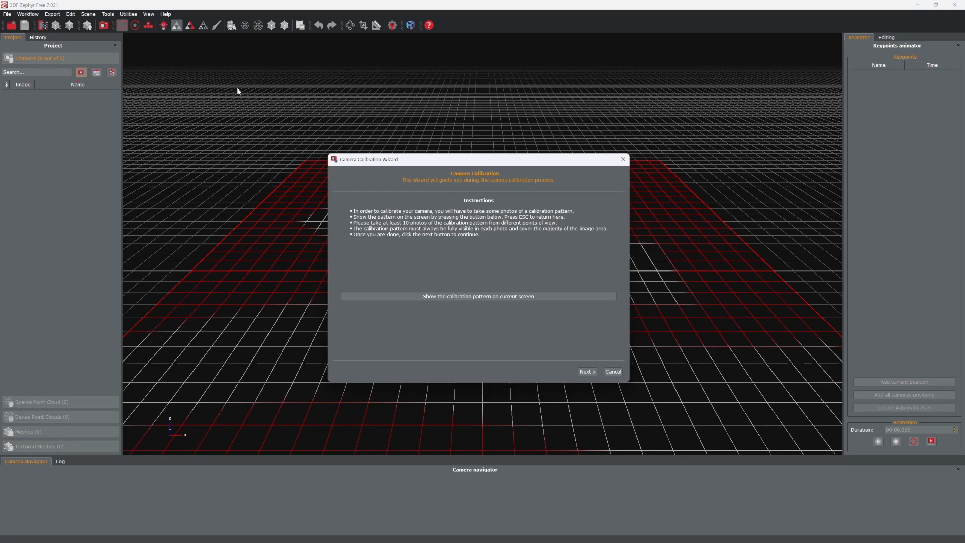
{"action": "mouse_move", "coordinate": [322, 130]}
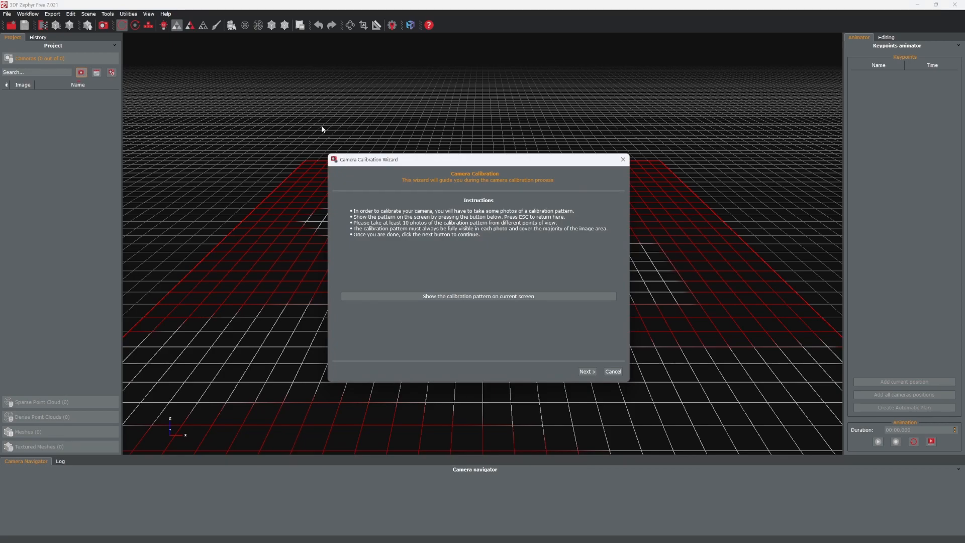
{"action": "mouse_move", "coordinate": [490, 295]}
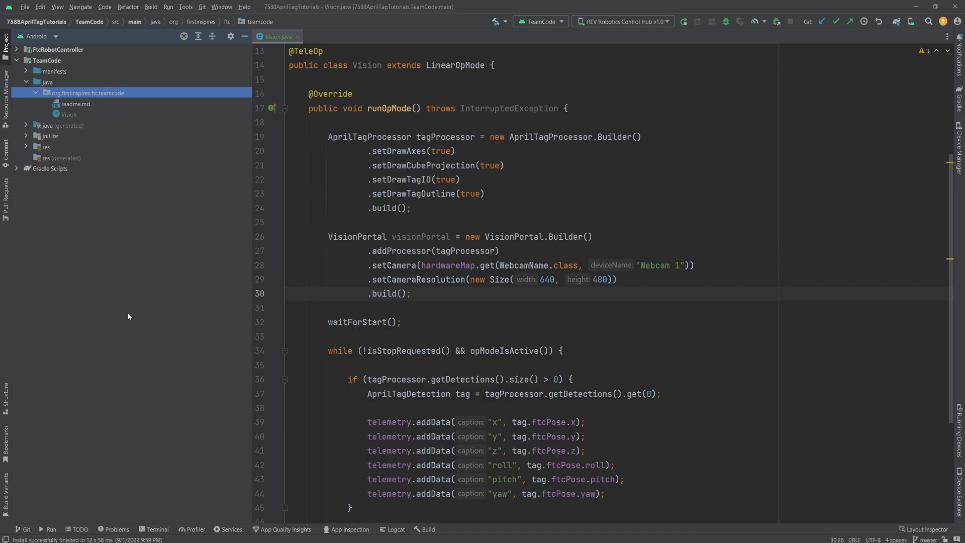
{"action": "mouse_move", "coordinate": [12, 48]}
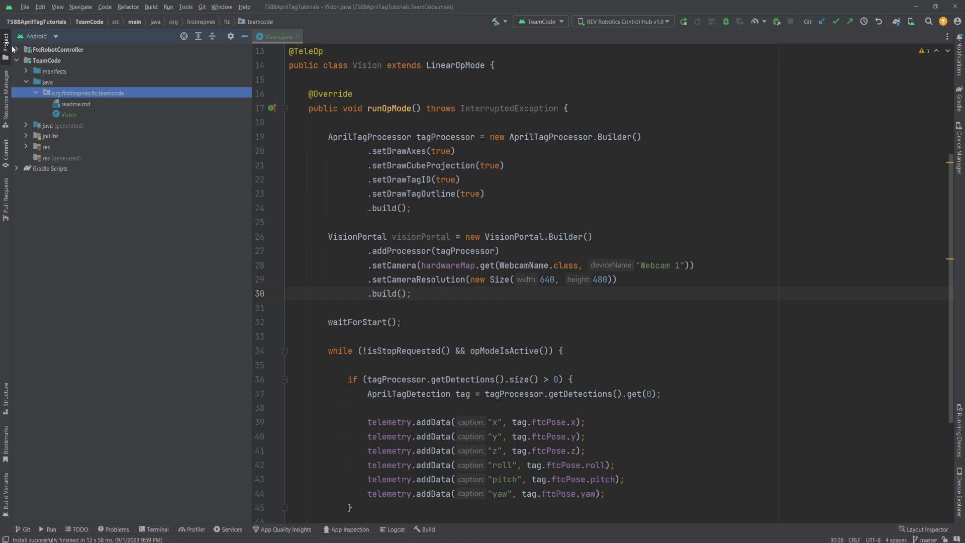
- Copy the UtilityCameraFrameCapture sample into org.firstinspires.ftc.teamcode and confirm the Copy Class dialog
{"action": "left_click", "coordinate": [20, 50]}
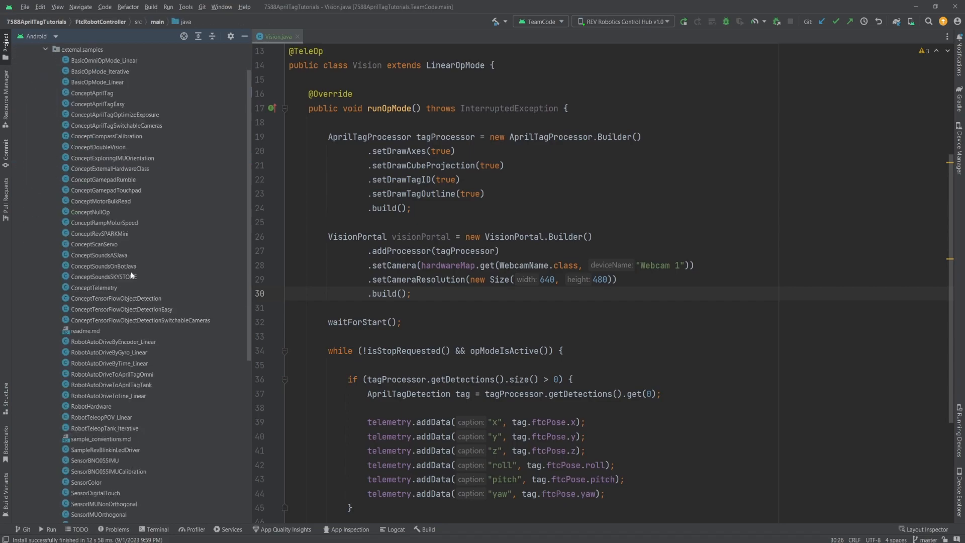
{"action": "left_click", "coordinate": [106, 385]}
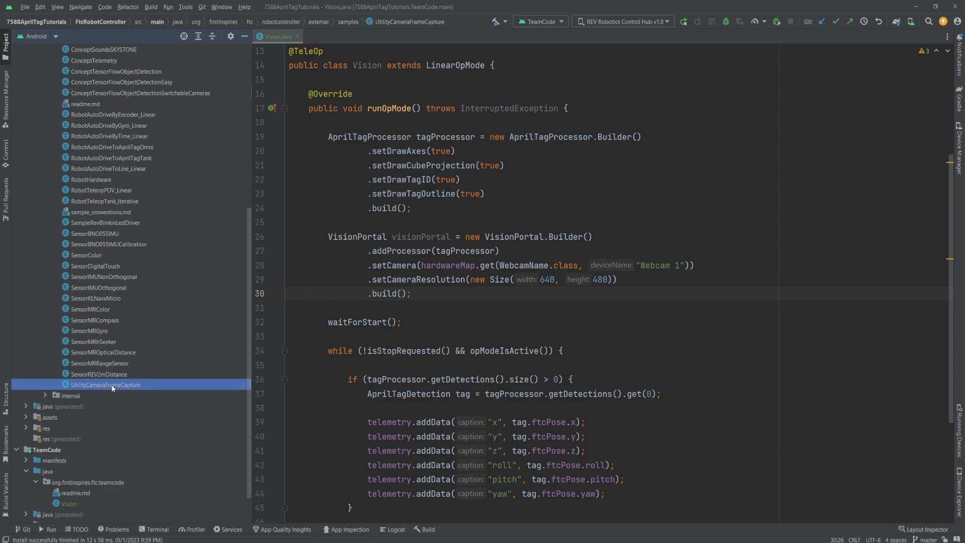
{"action": "right_click", "coordinate": [106, 385]}
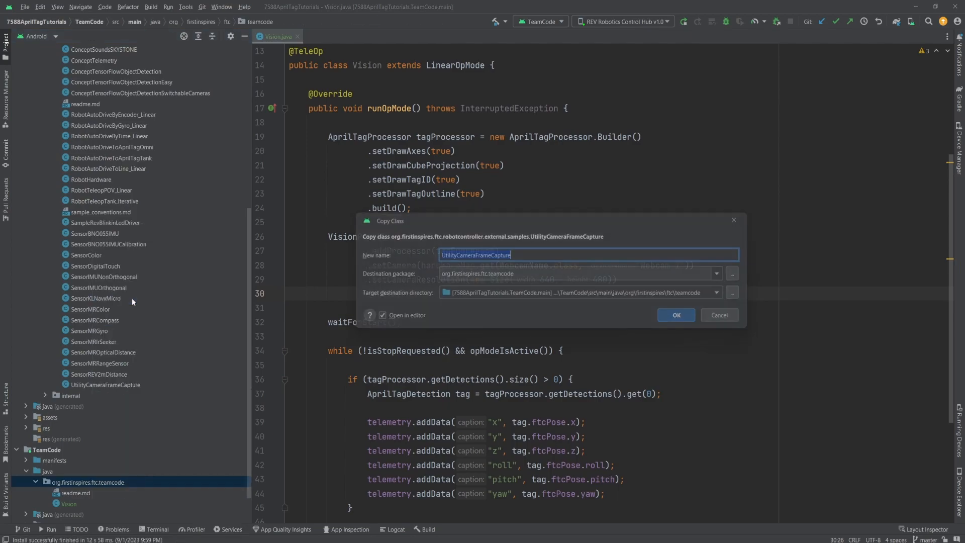
{"action": "left_click", "coordinate": [675, 314]}
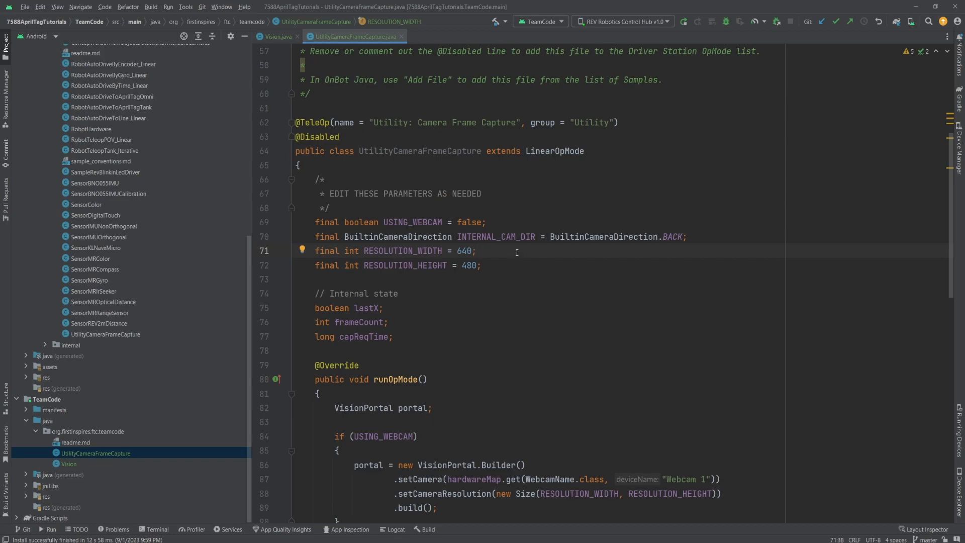
{"action": "left_click", "coordinate": [323, 137]}
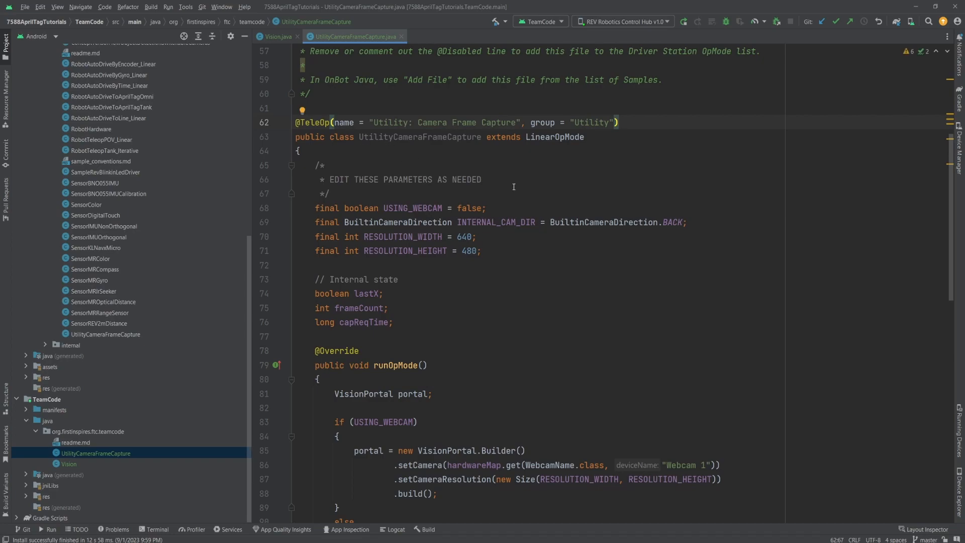
{"action": "double_click", "coordinate": [466, 208]}
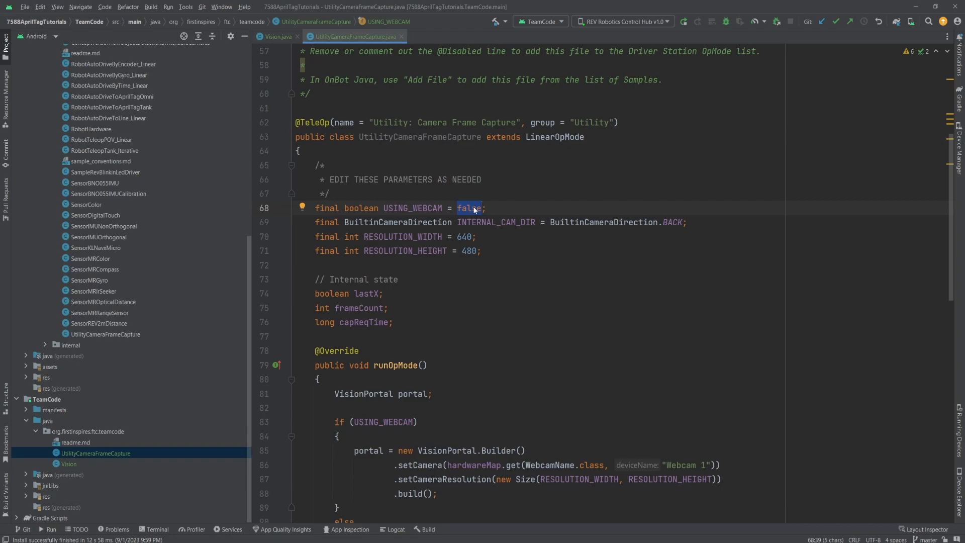
{"action": "type", "text": "tr"}
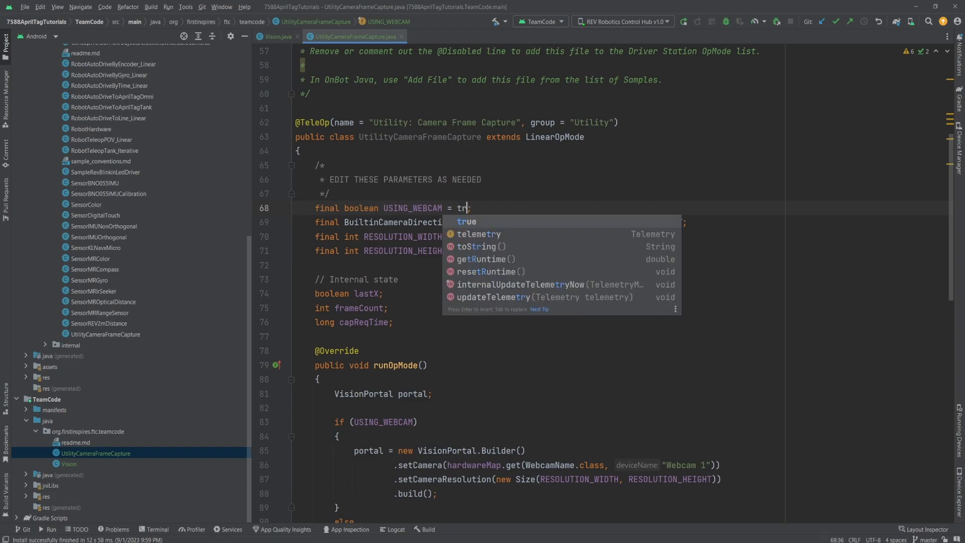
{"action": "left_click", "coordinate": [465, 221]}
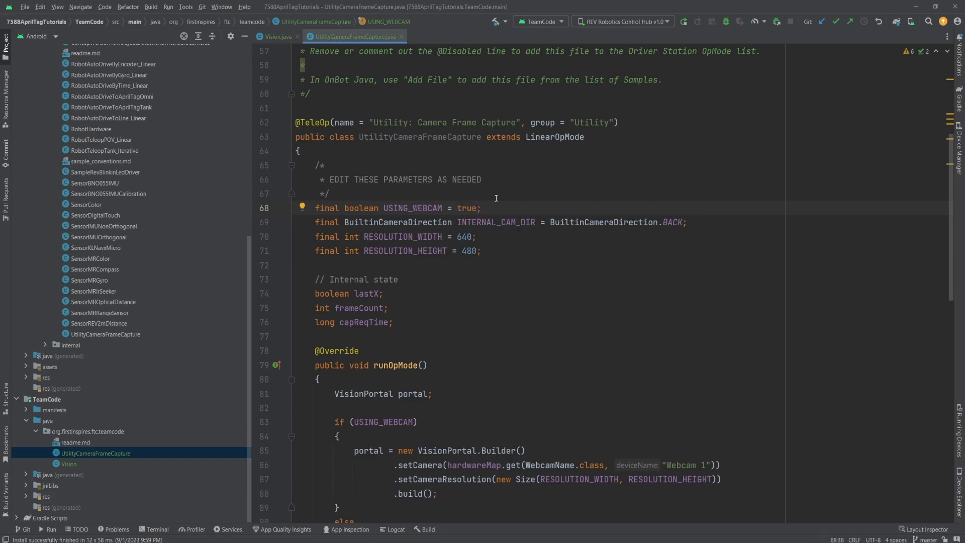
{"action": "double_click", "coordinate": [672, 222]}
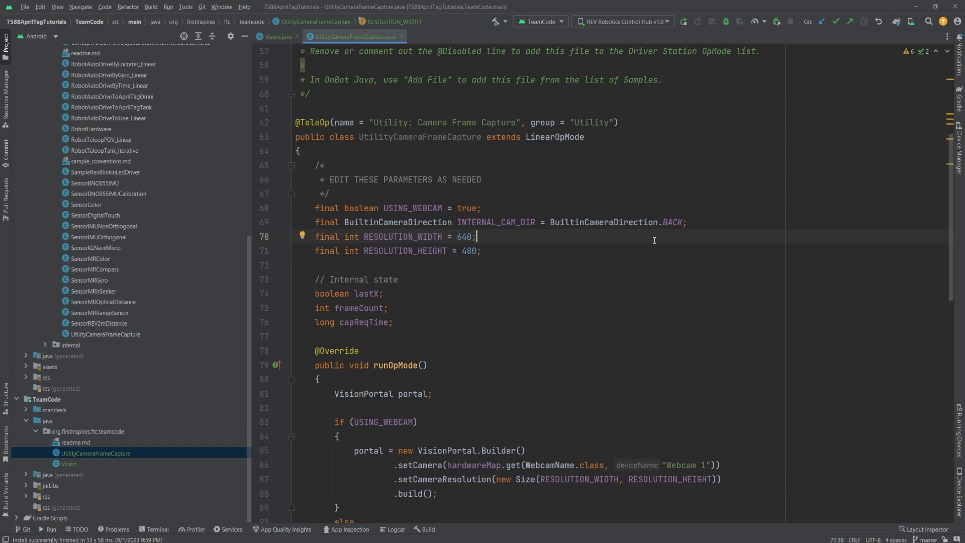
{"action": "mouse_move", "coordinate": [631, 236]}
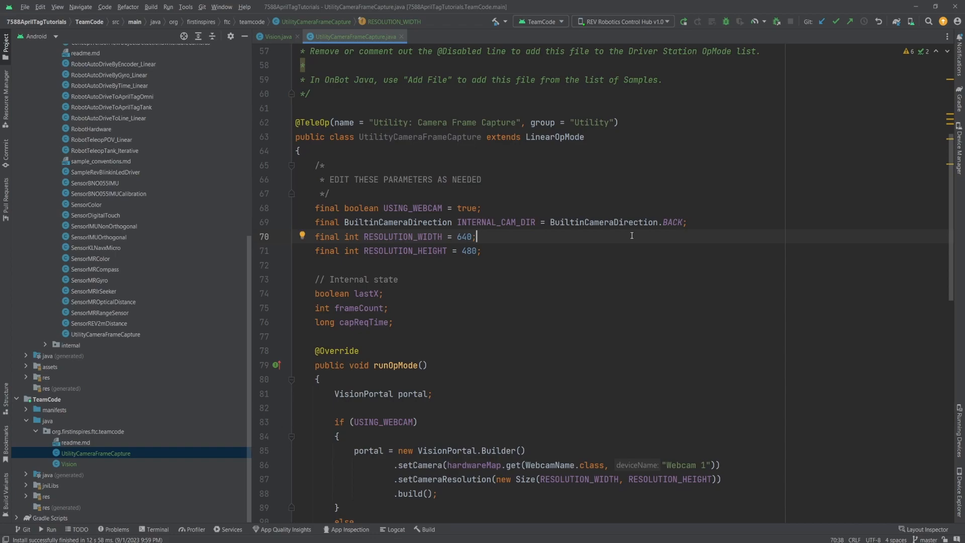
{"action": "mouse_move", "coordinate": [678, 35]}
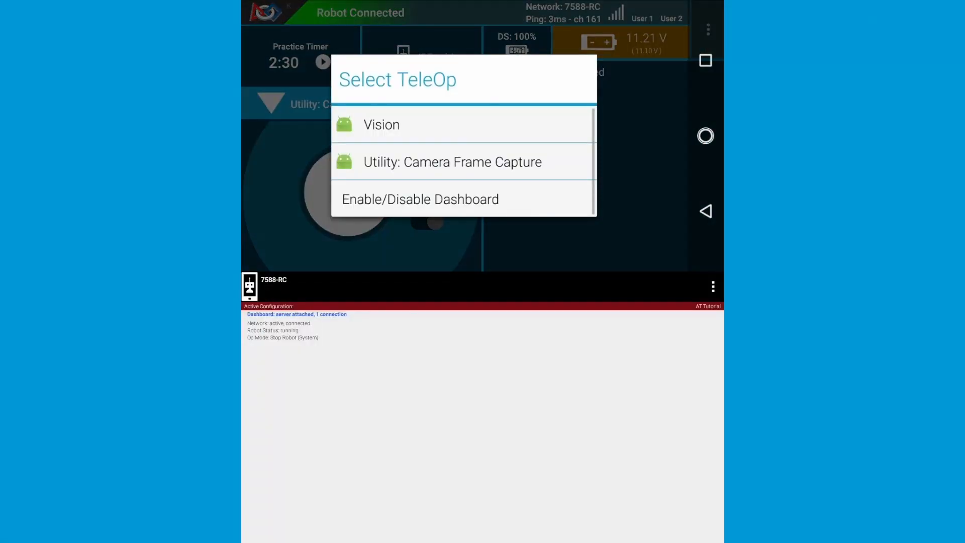
- Select the 'Utility: Camera Frame Capture' TeleOp op mode
{"action": "left_click", "coordinate": [452, 162]}
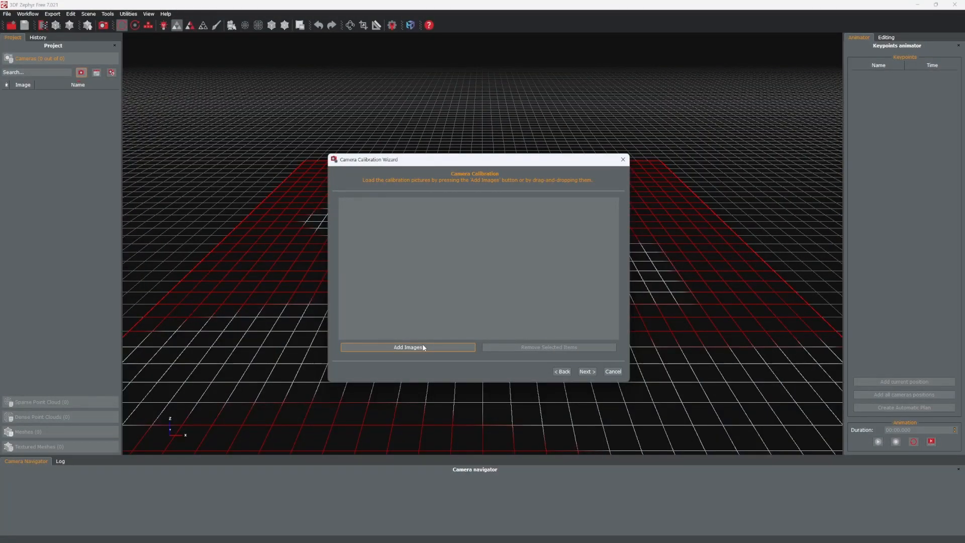
- Add all VisionPortal PNGs from the Control Hub's internal shared storage, accepting the Exif warning
{"action": "left_click", "coordinate": [407, 347]}
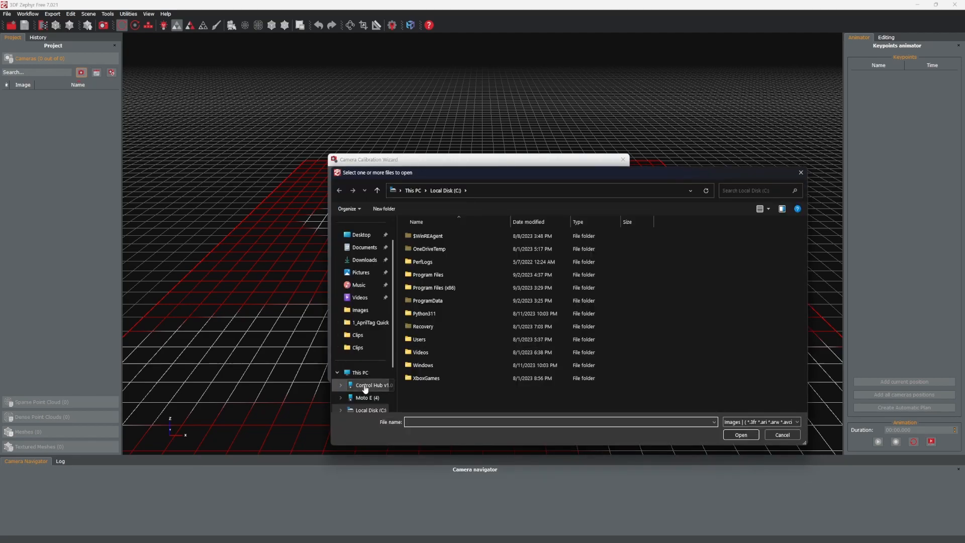
{"action": "left_click", "coordinate": [372, 385]}
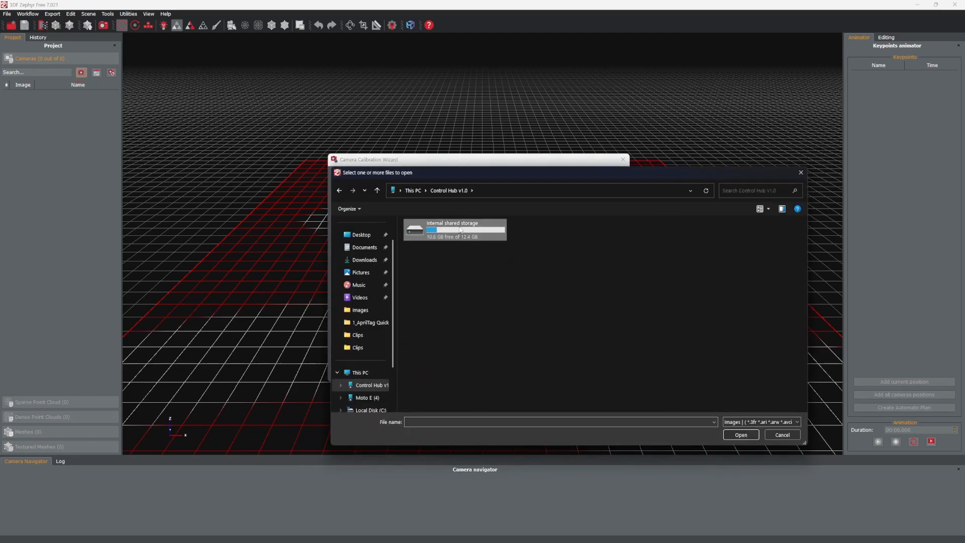
{"action": "double_click", "coordinate": [454, 229]}
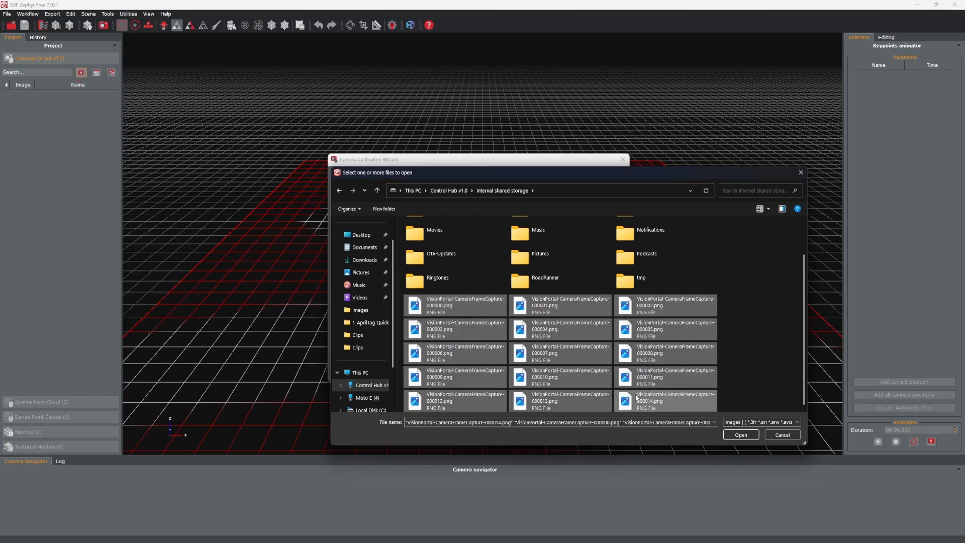
{"action": "mouse_move", "coordinate": [643, 399]}
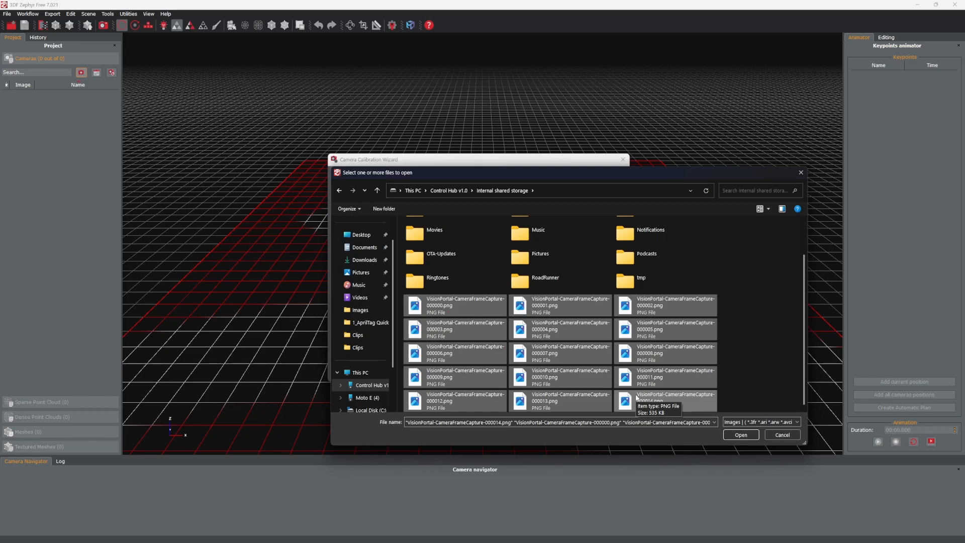
{"action": "left_click", "coordinate": [740, 434]}
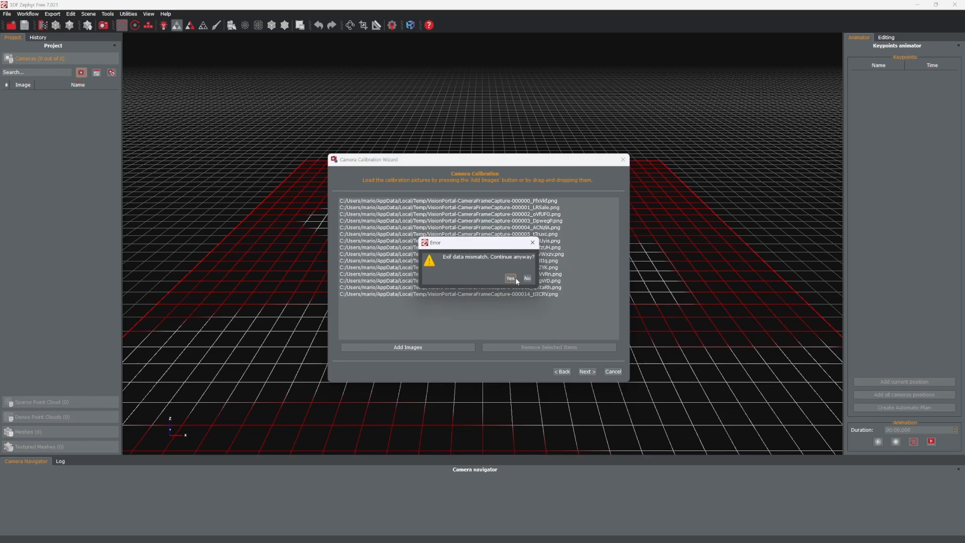
{"action": "left_click", "coordinate": [509, 278]}
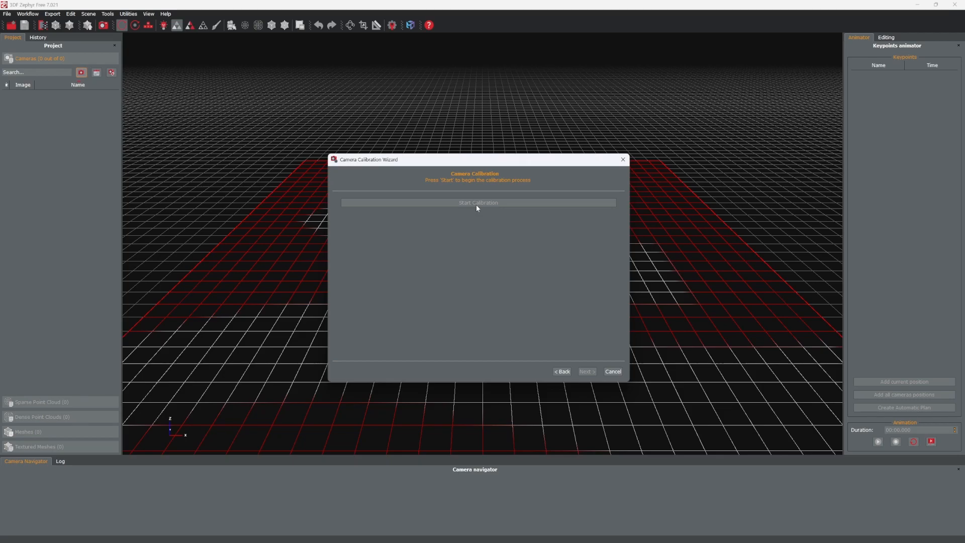
- Start the calibration, giving focal 507.774 and optical centre 316.177, 242.265
{"action": "left_click", "coordinate": [476, 202]}
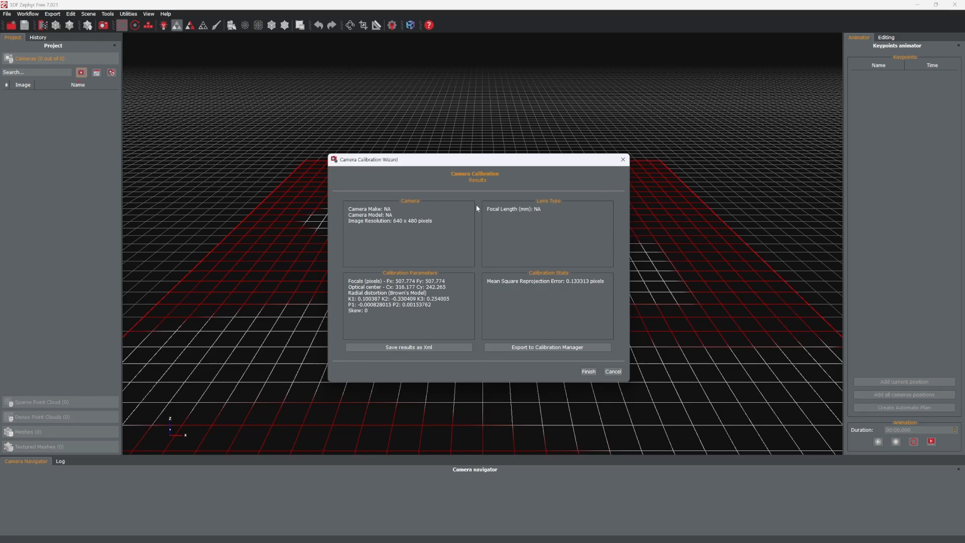
{"action": "mouse_move", "coordinate": [428, 316]}
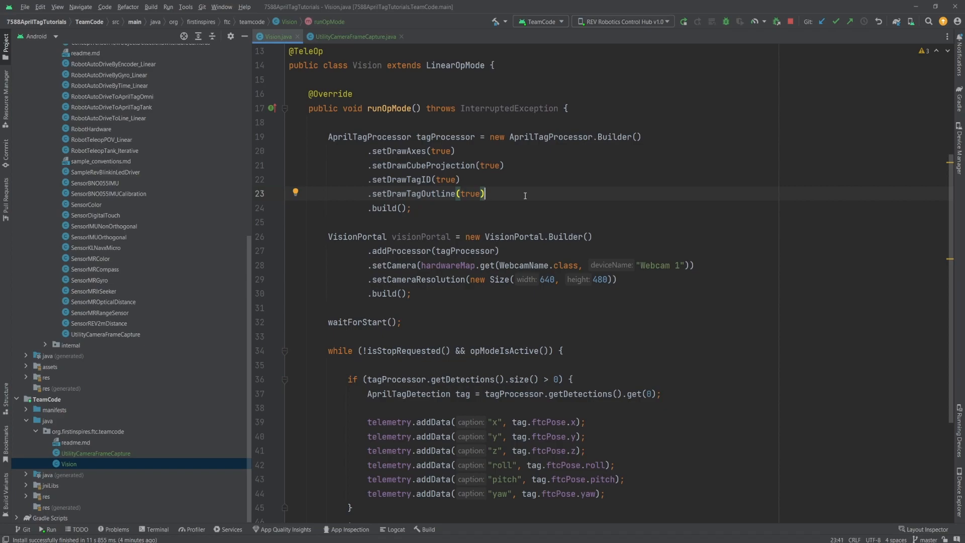
- Add .setLensIntrinsics(507.774, 507.774, 316.177, 242.265) to the AprilTagProcessor builder in Vision.java
{"action": "type", "text": ".set"}
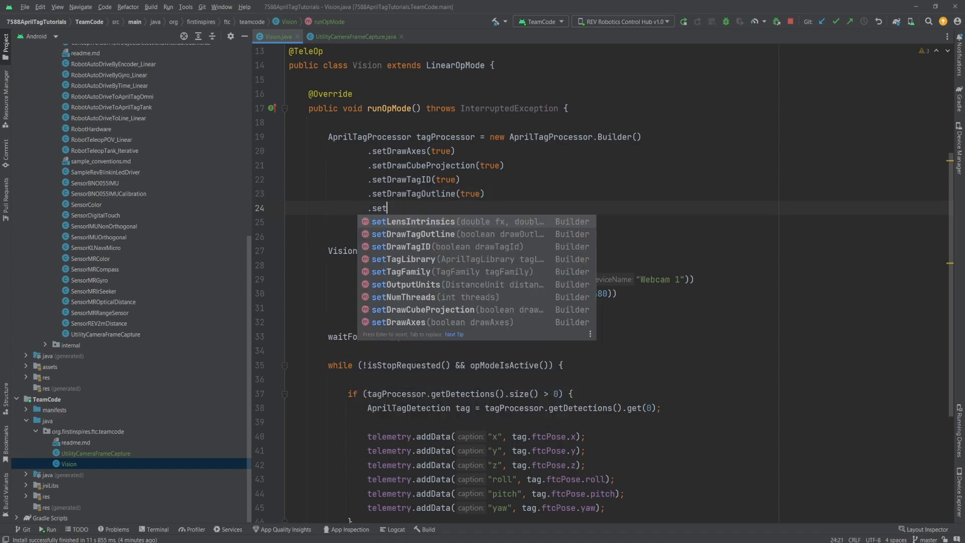
{"action": "left_click", "coordinate": [413, 221]}
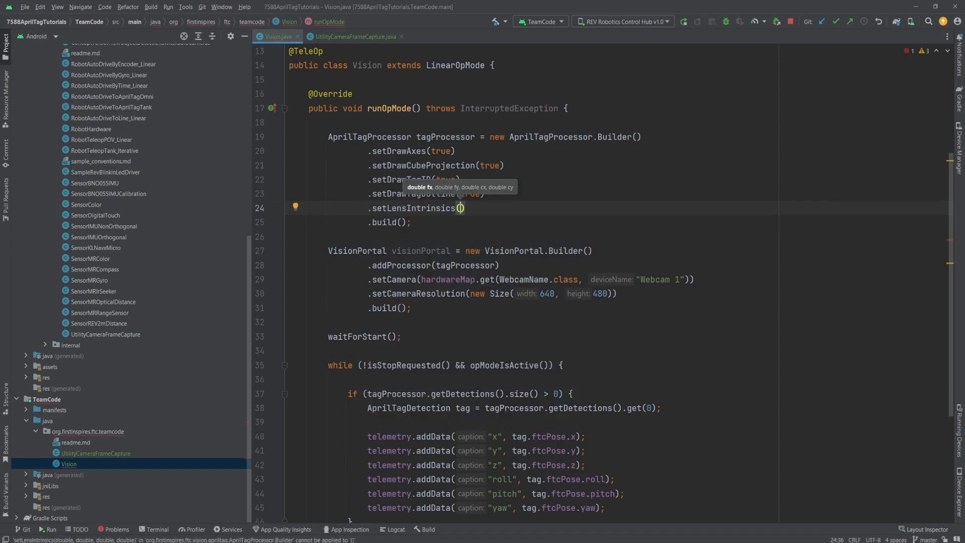
{"action": "type", "text": "507.774, 507.774, 316.177, 242.265"}
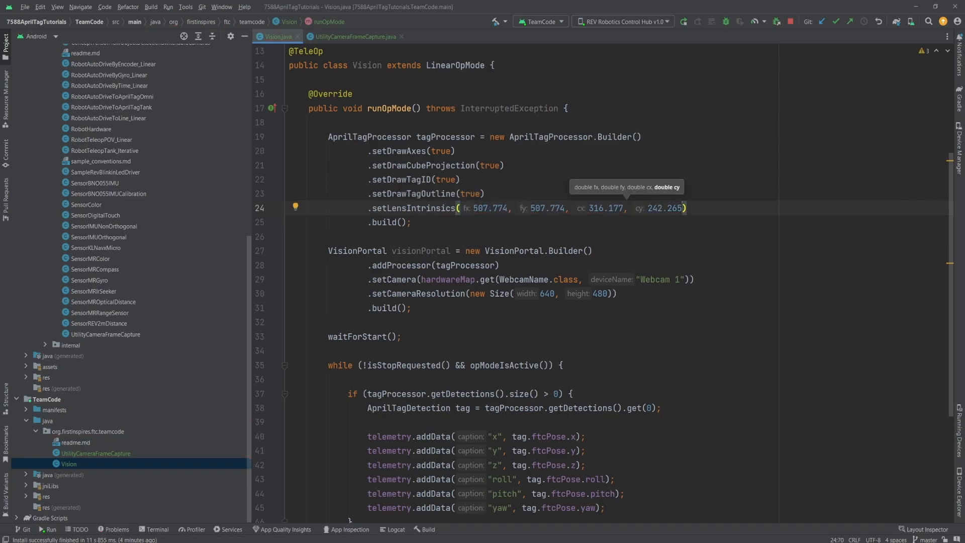